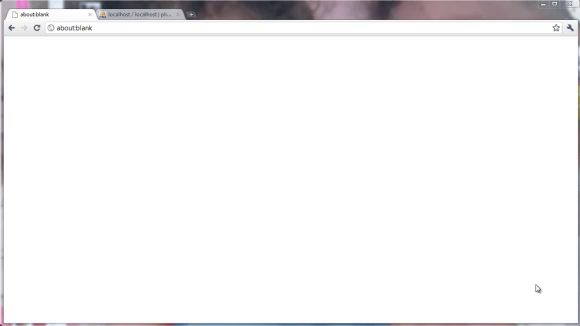
mouse_move(450, 222)
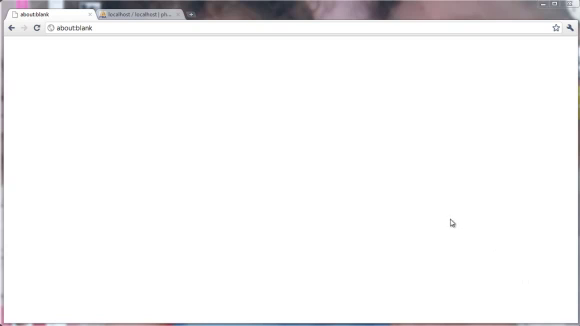
Bring up the local phpMyAdmin home page for MySQL localhost in Chrome
left_click(140, 14)
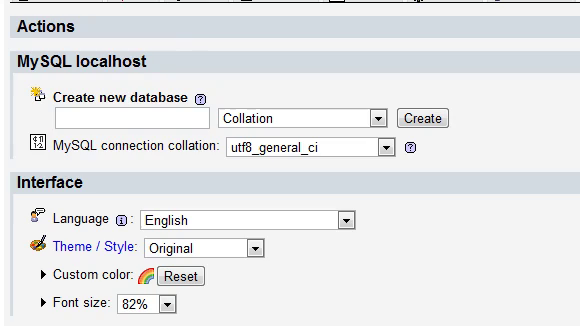
Create a new MySQL database named 'videodemo'
left_click(124, 118)
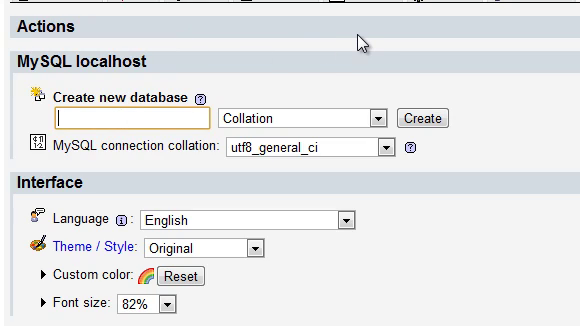
type("videodemo")
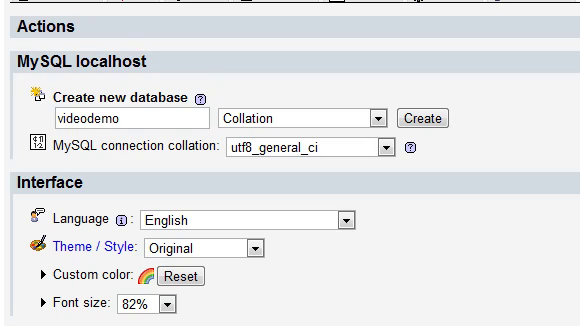
left_click(428, 120)
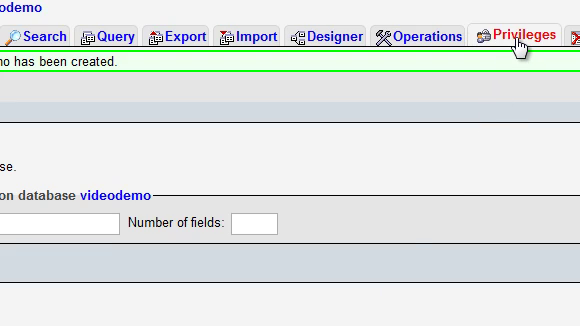
From videodemo's Privileges list, start the Add a new User form
left_click(536, 34)
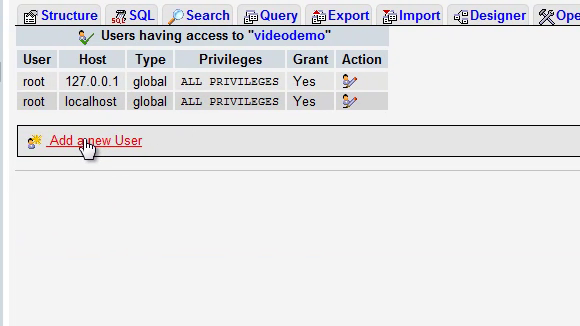
left_click(84, 140)
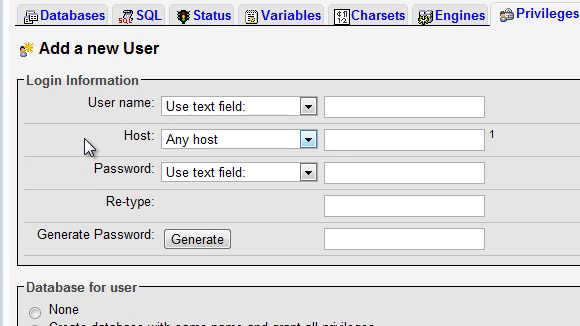
Fill in user name 'demo', a password, and all privileges on database videodemo
left_click(404, 104)
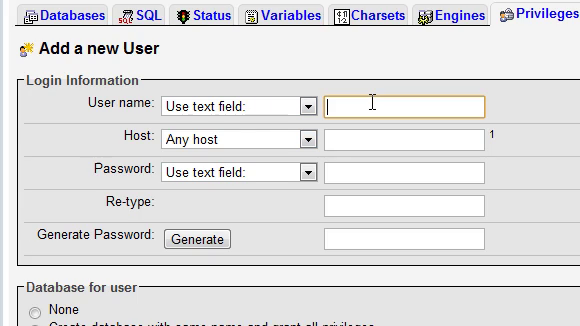
type("demo")
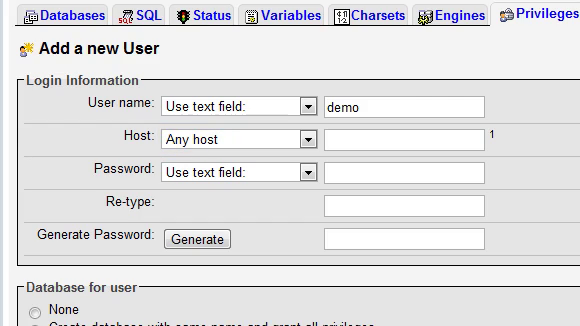
left_click(400, 172)
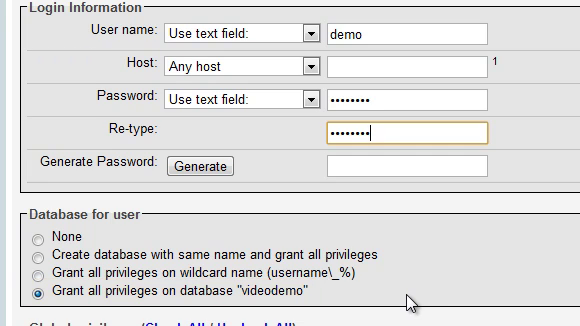
scroll("down", 3)
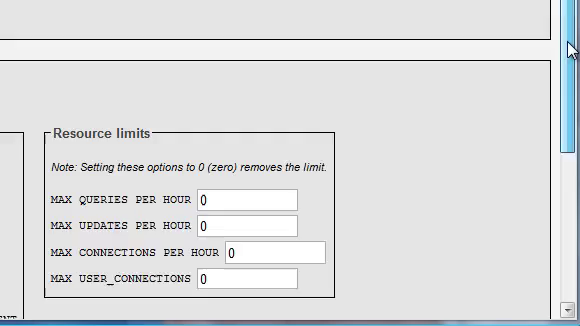
Submit the form so user demo is added with all privileges on videodemo
scroll("down", 3)
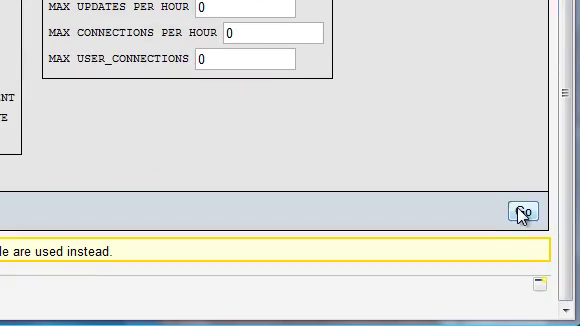
left_click(524, 212)
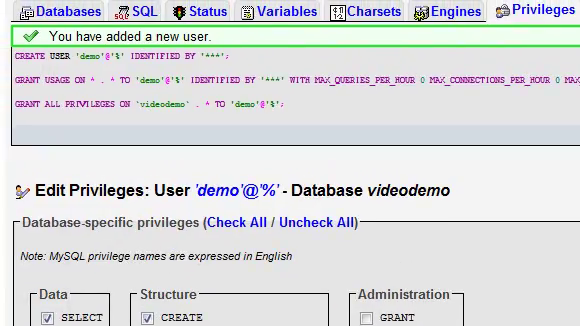